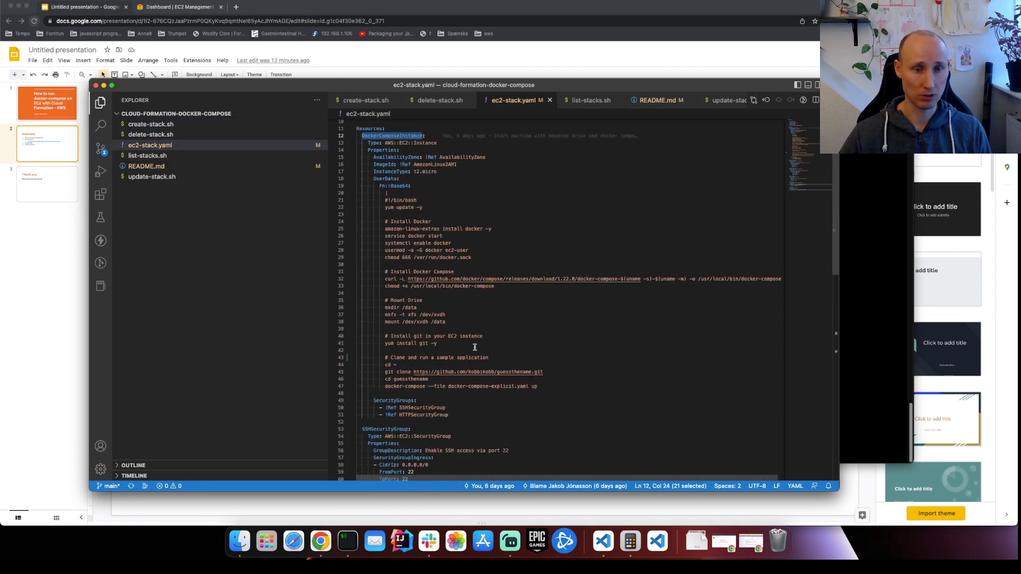
Review the template's drive-mount commands and its clone-and-run application commands.
scroll("down", 3)
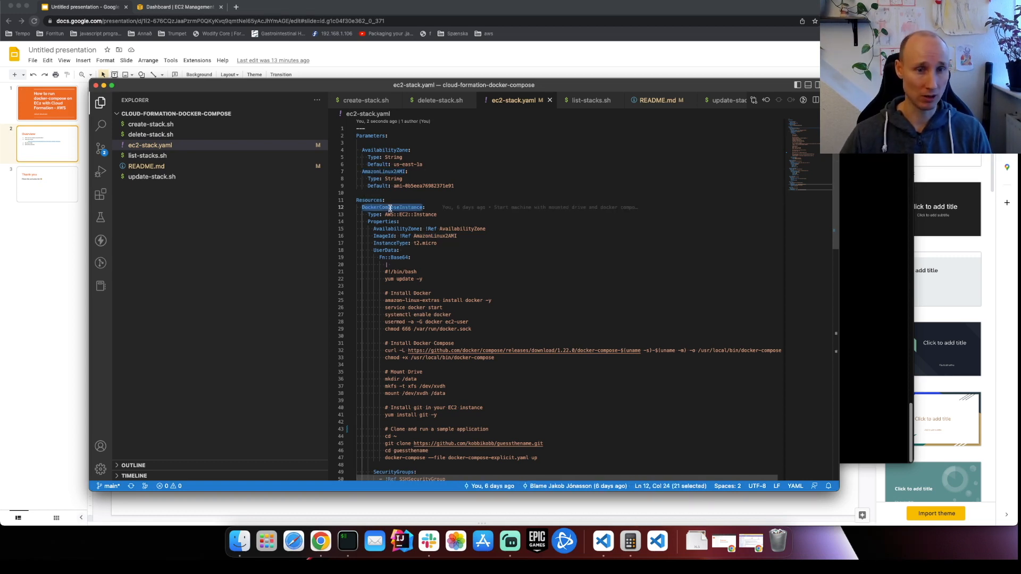
scroll("down", 3)
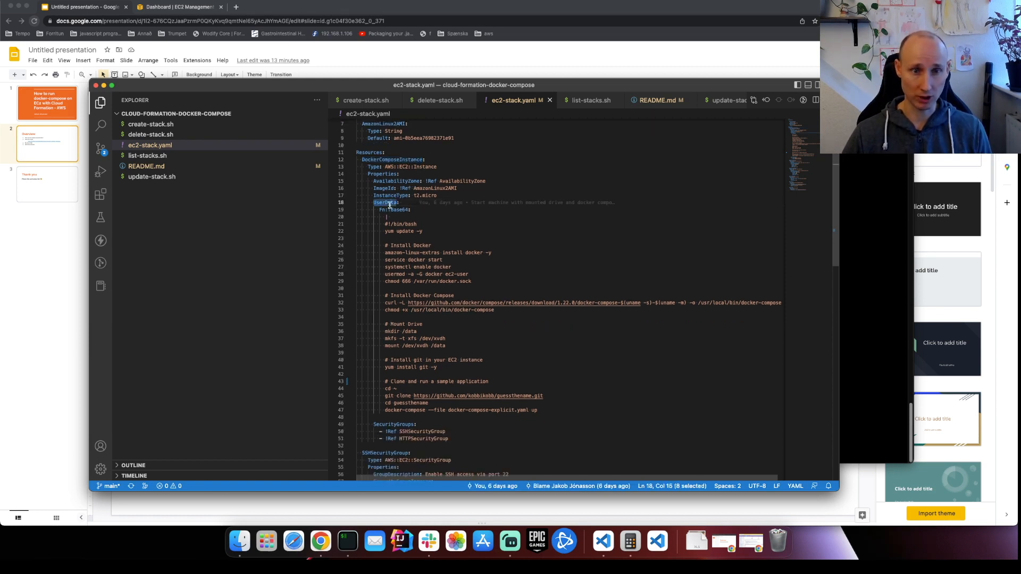
scroll("down", 3)
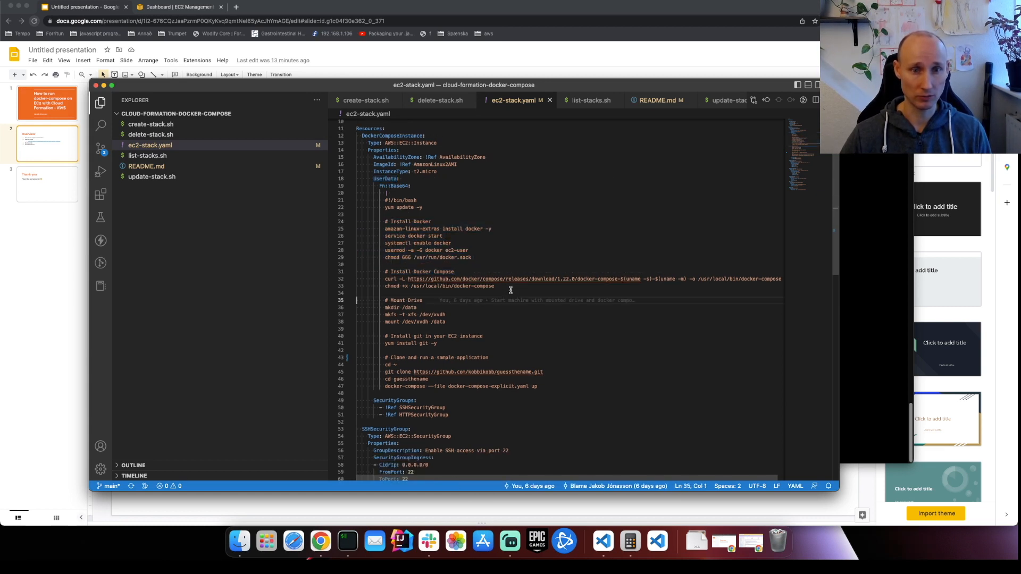
left_click_drag(384, 300, 446, 324)
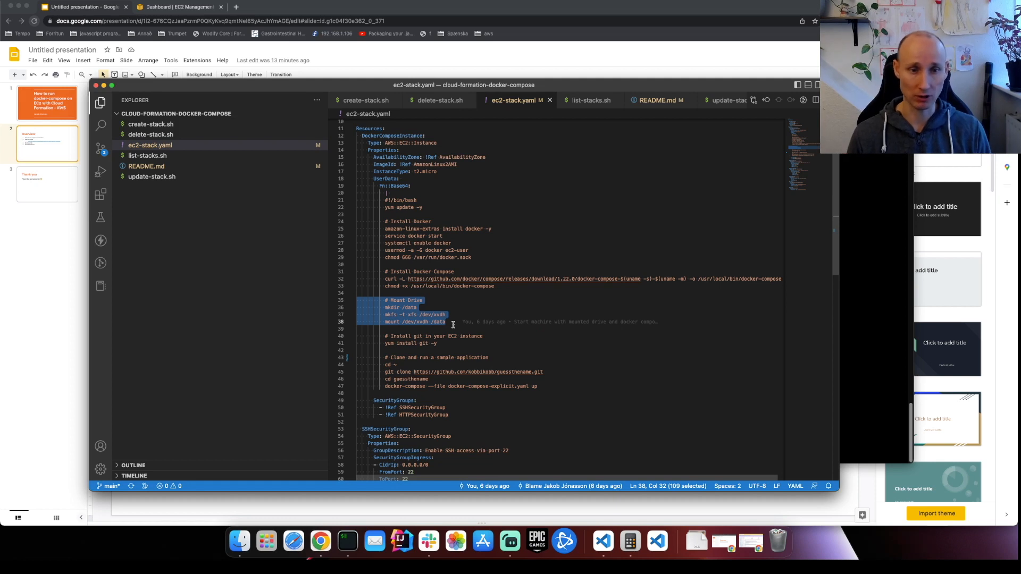
scroll("down", 3)
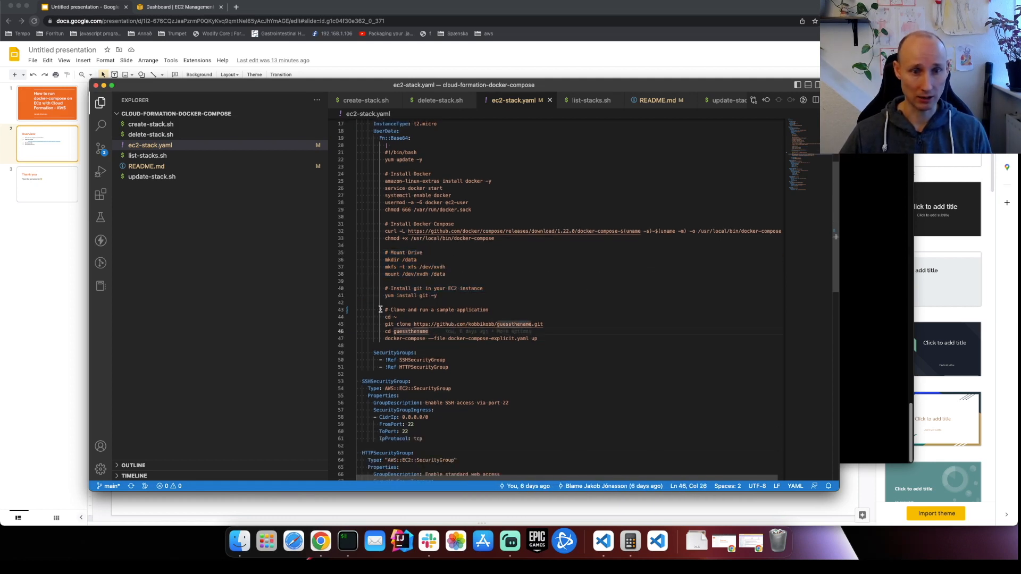
left_click_drag(381, 309, 537, 338)
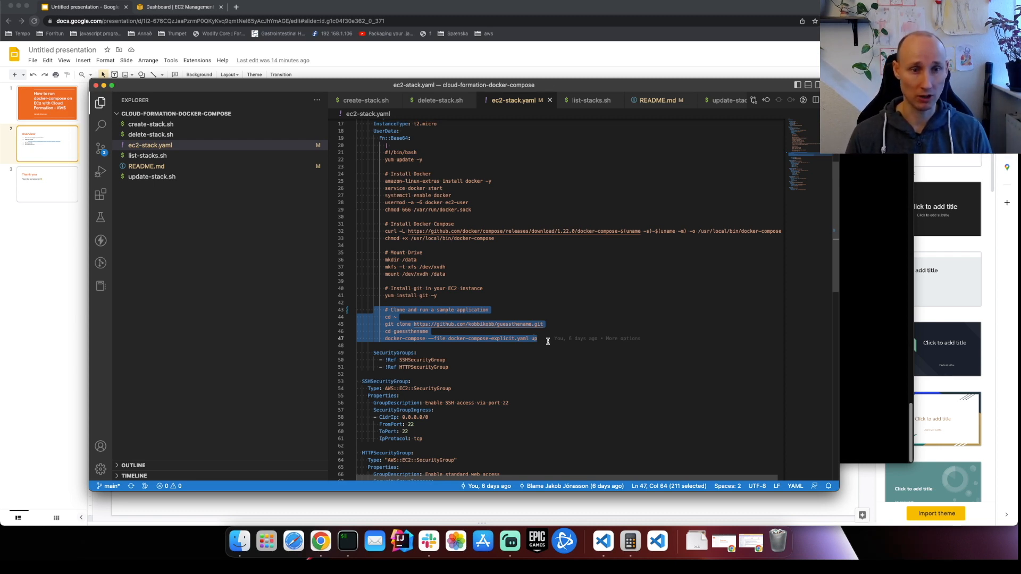
Open README.md and highlight the export AWS_PROFILE command under 'How to run it'.
scroll("down", 3)
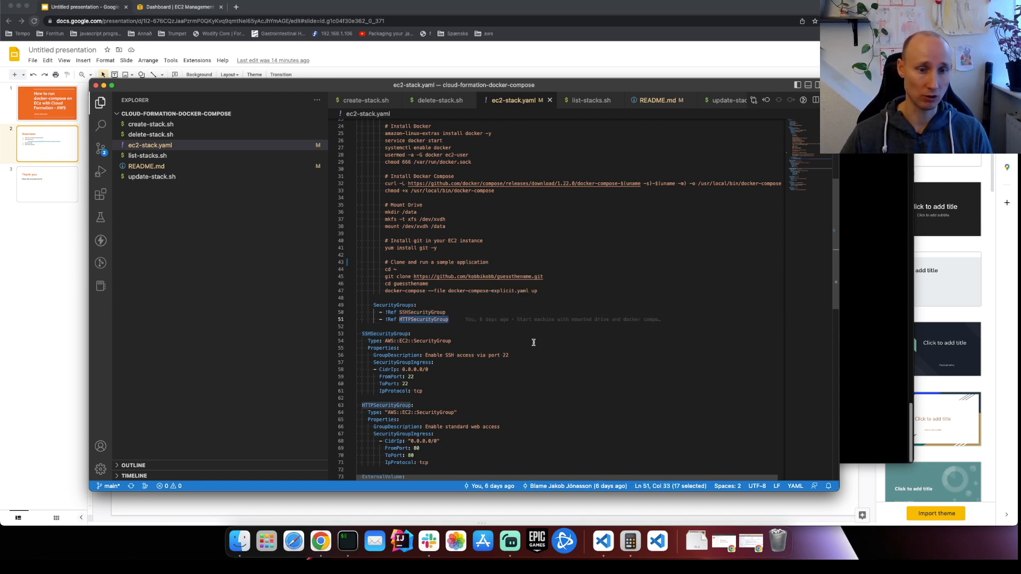
scroll("down", 3)
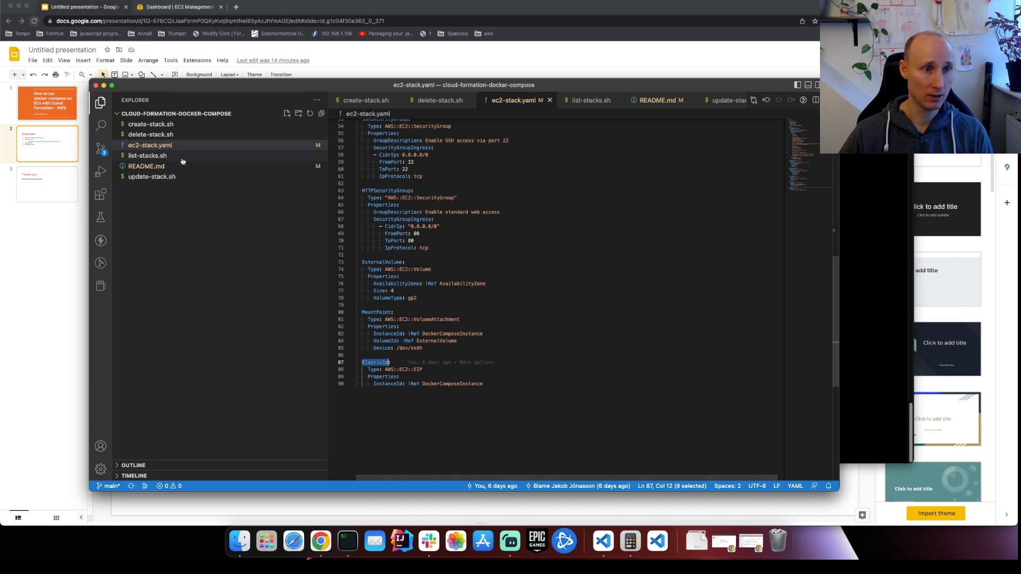
left_click(146, 166)
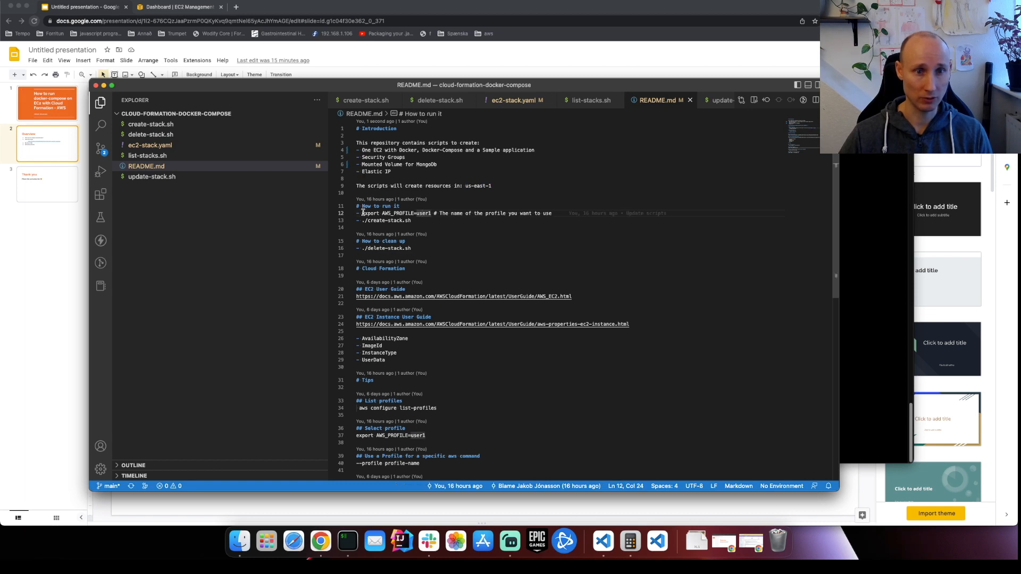
left_click_drag(361, 212, 431, 213)
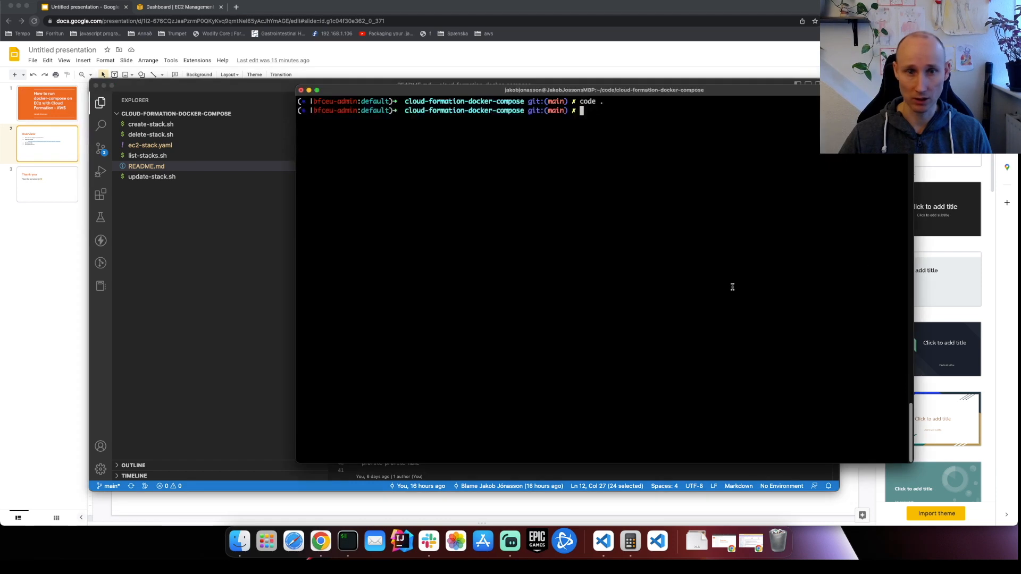
Export AWS_PROFILE=ukobbikobb and run ./create-stack.sh, then go to the browser.
type("export AWS_PROFILE=u")
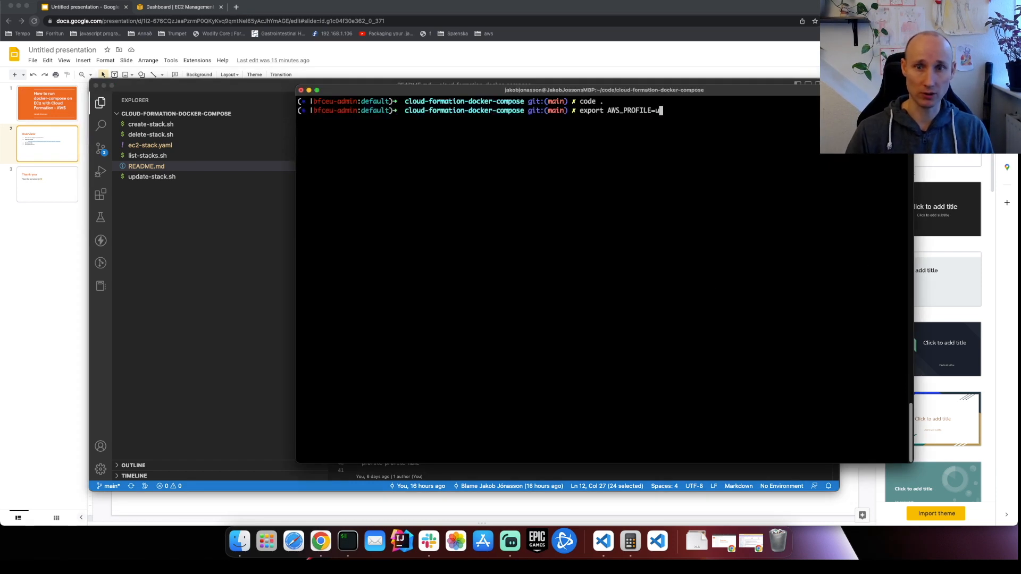
type("kobbikobb")
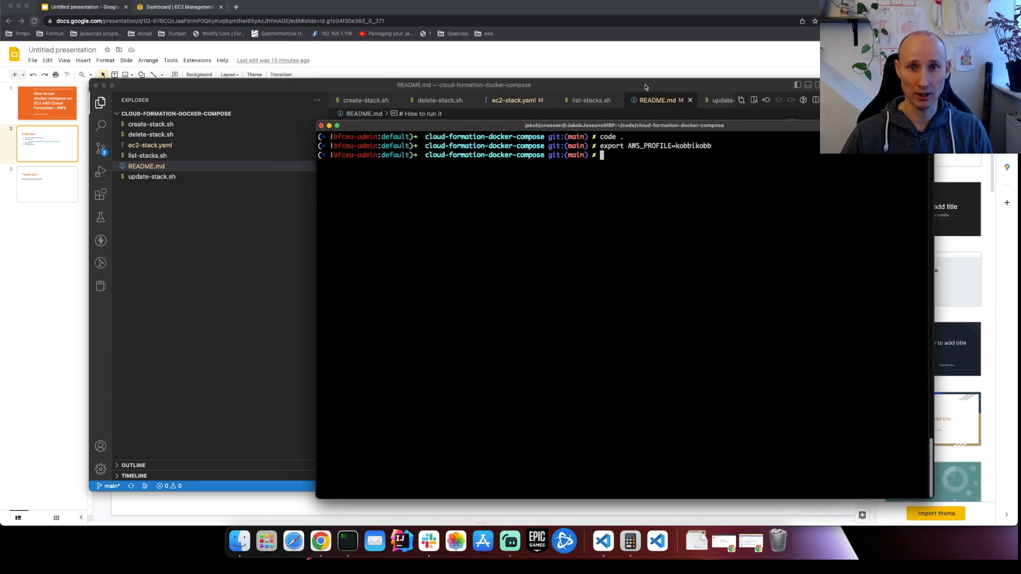
type("./create-stack.sh")
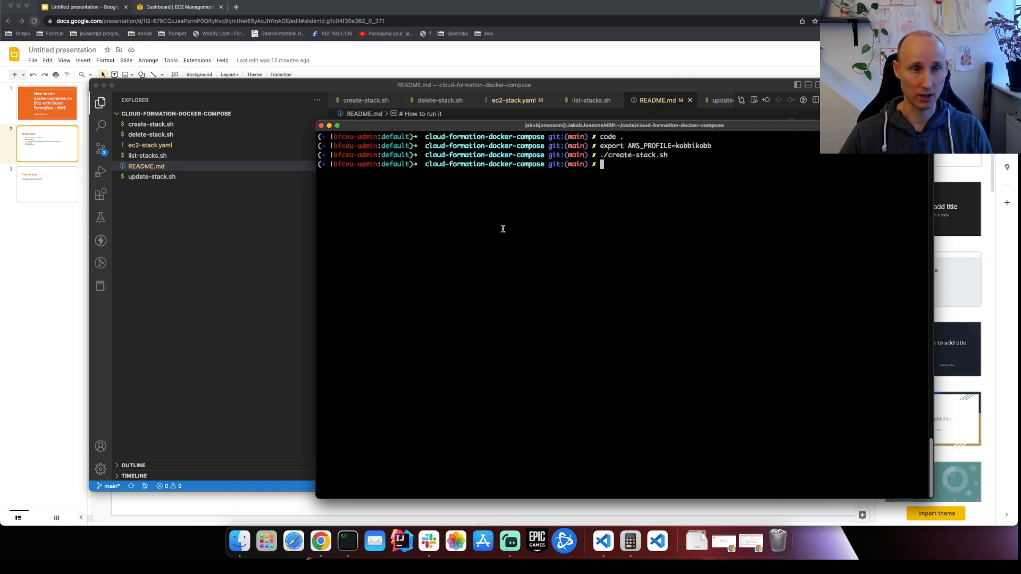
left_click(176, 7)
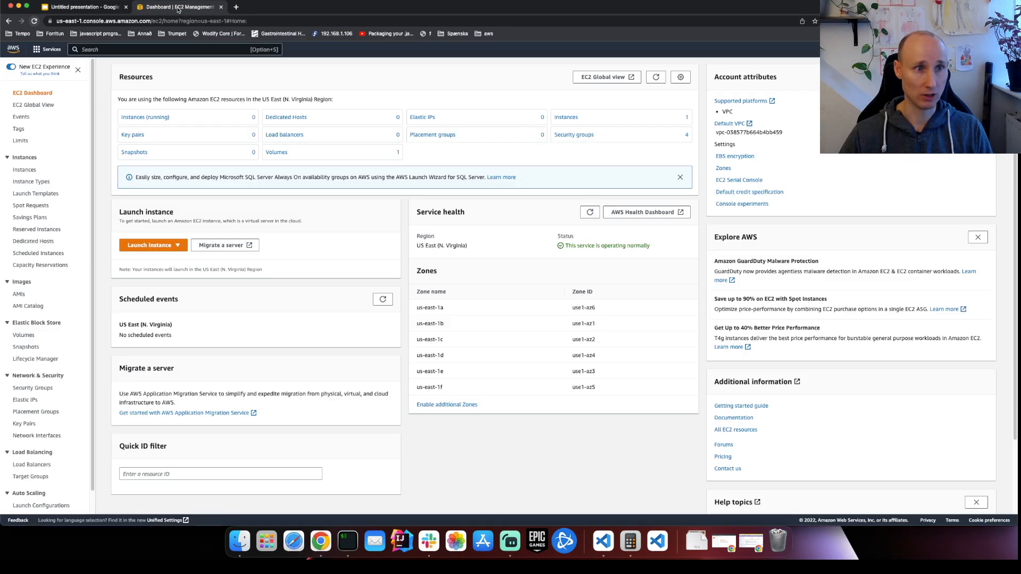
Open the ec2-docker-compose stack in CloudFormation and watch its creation events.
type("Cloud For")
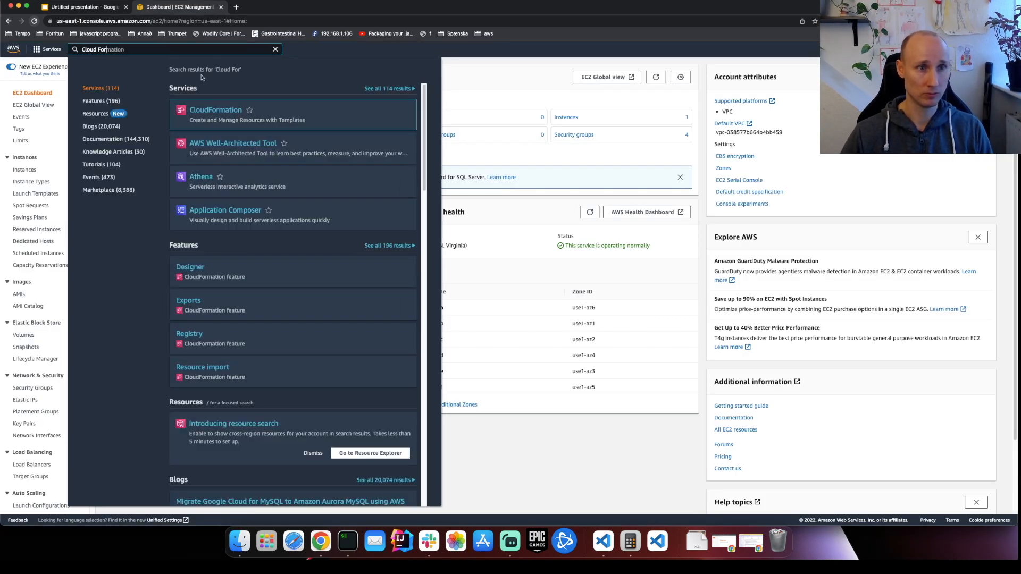
left_click(215, 109)
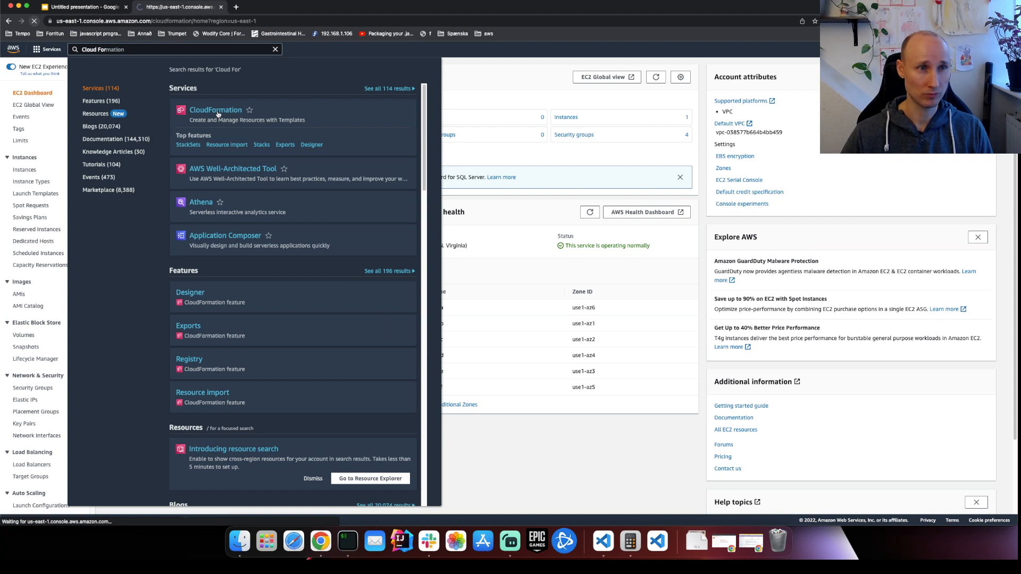
left_click(215, 109)
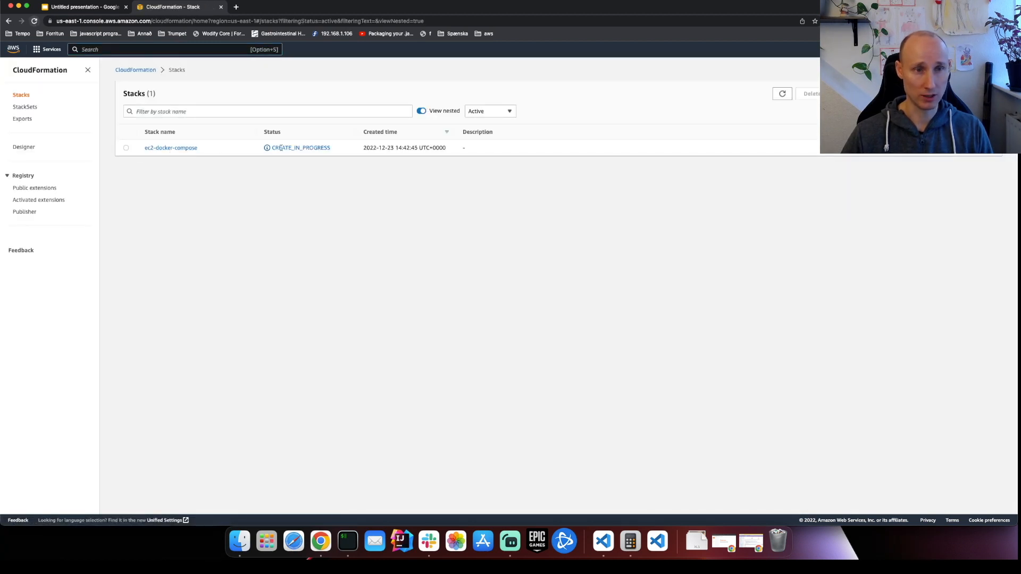
left_click(170, 148)
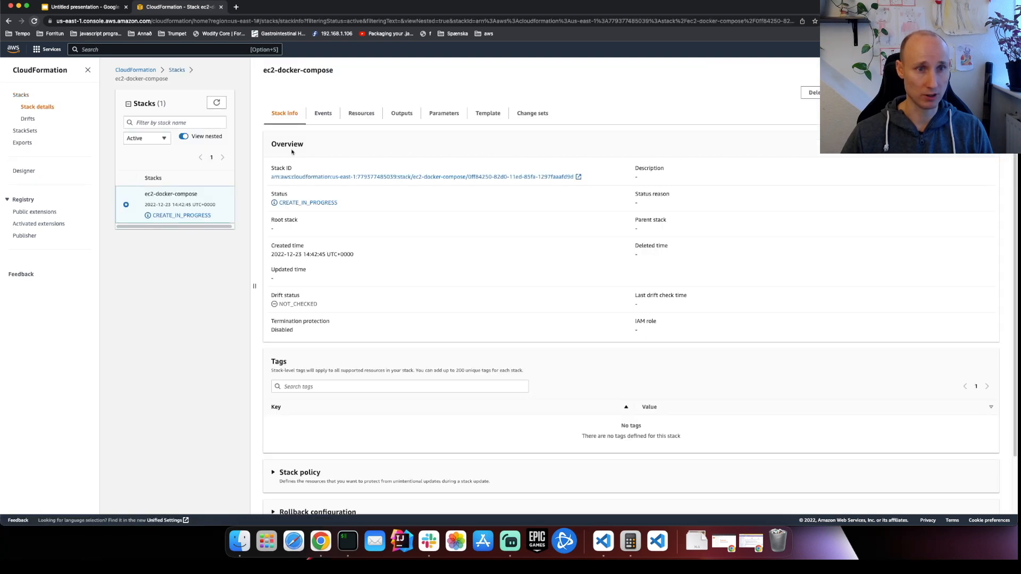
left_click(323, 114)
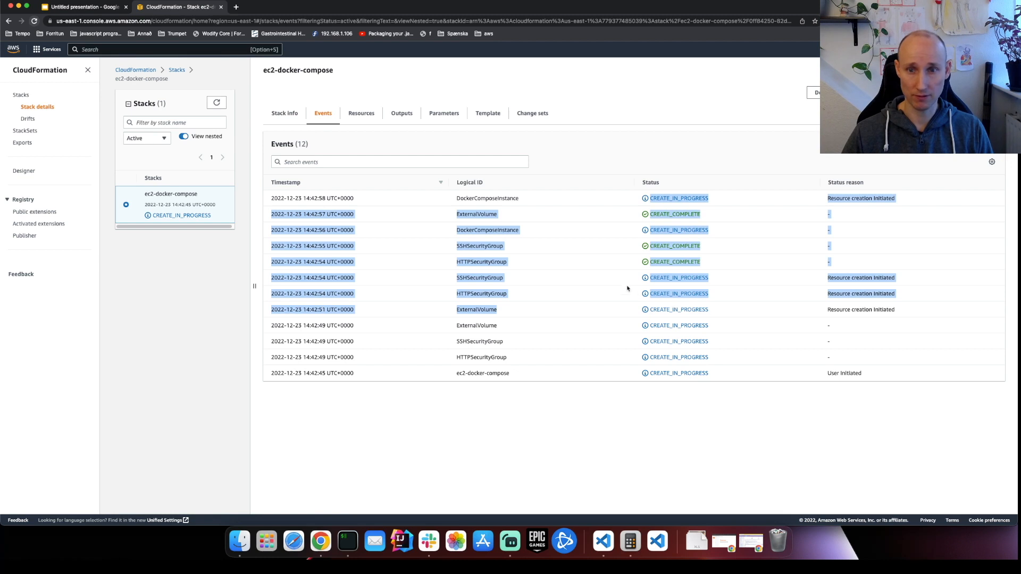
type("ec2")
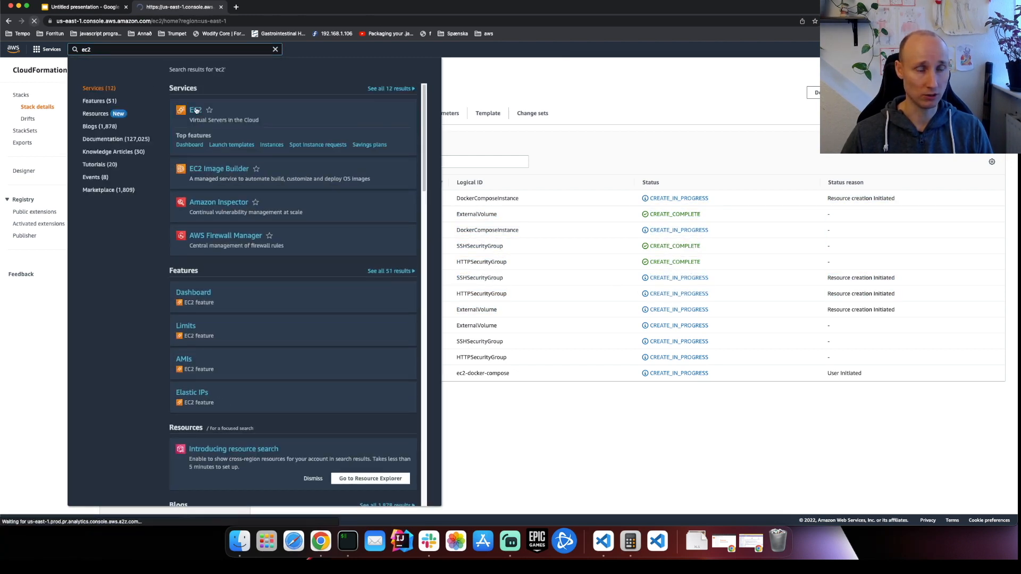
Check the stack's EC2 volume and Elastic IP, then follow it to the instance.
left_click(192, 111)
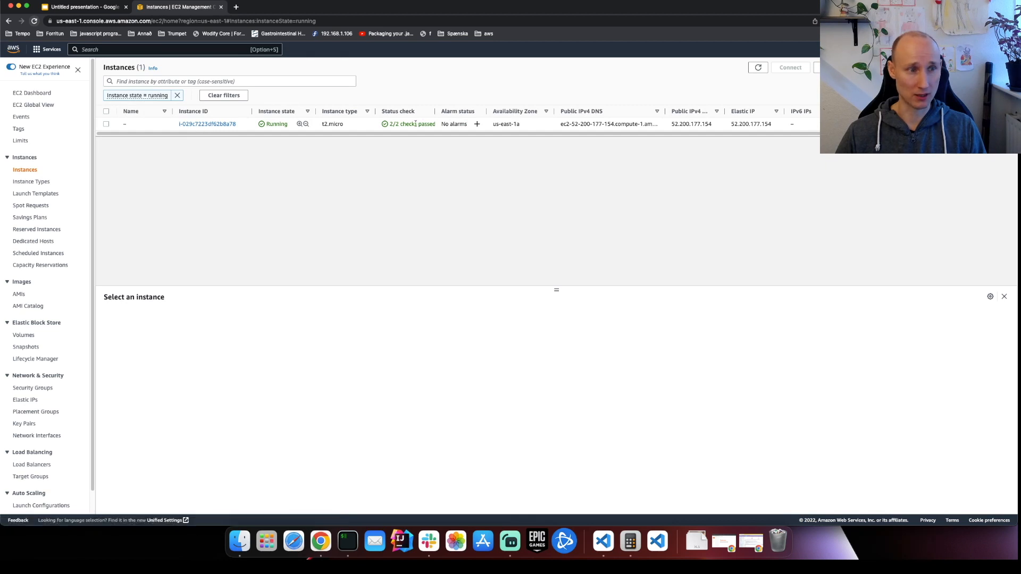
left_click(23, 335)
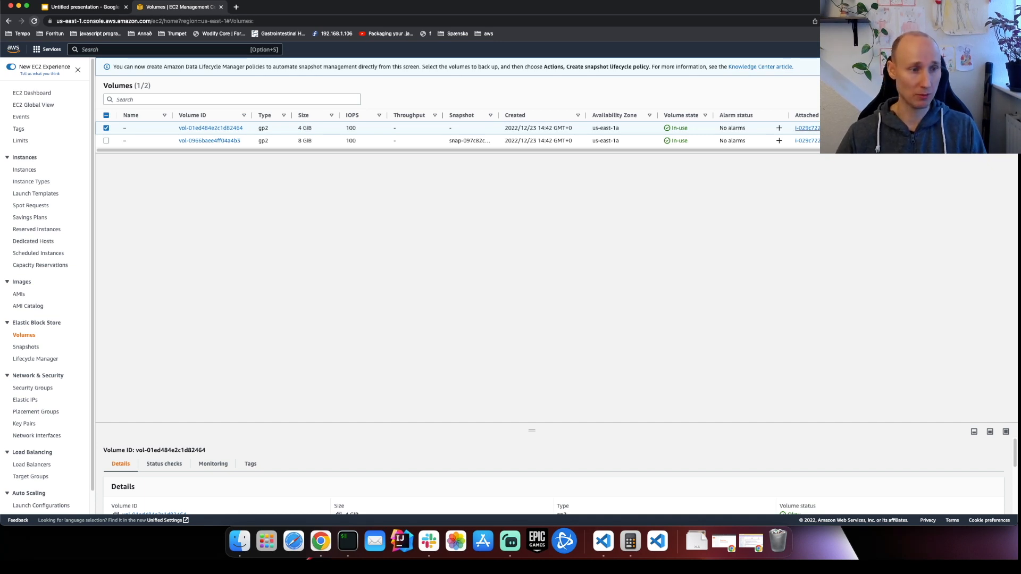
mouse_move(25, 403)
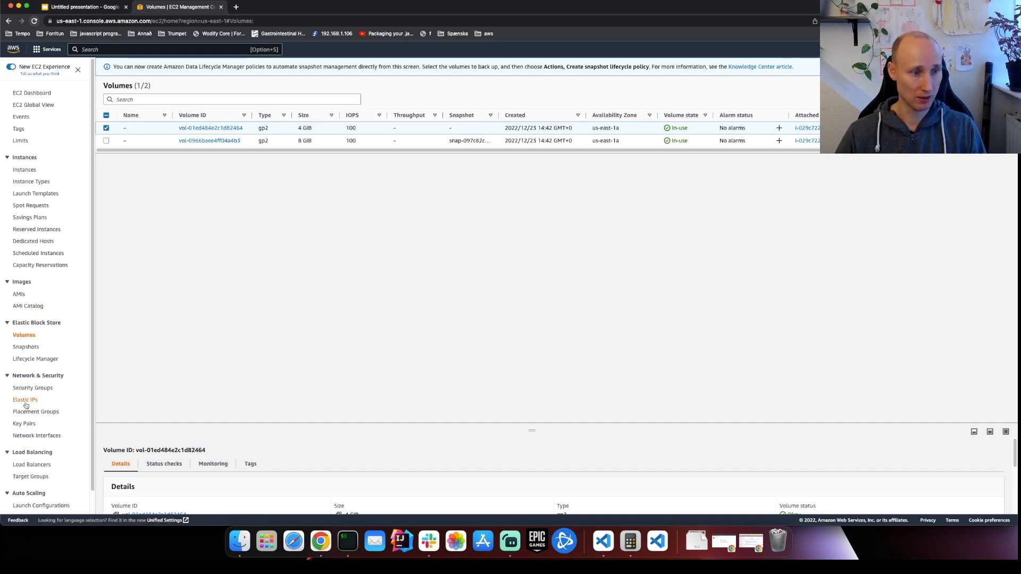
left_click(25, 399)
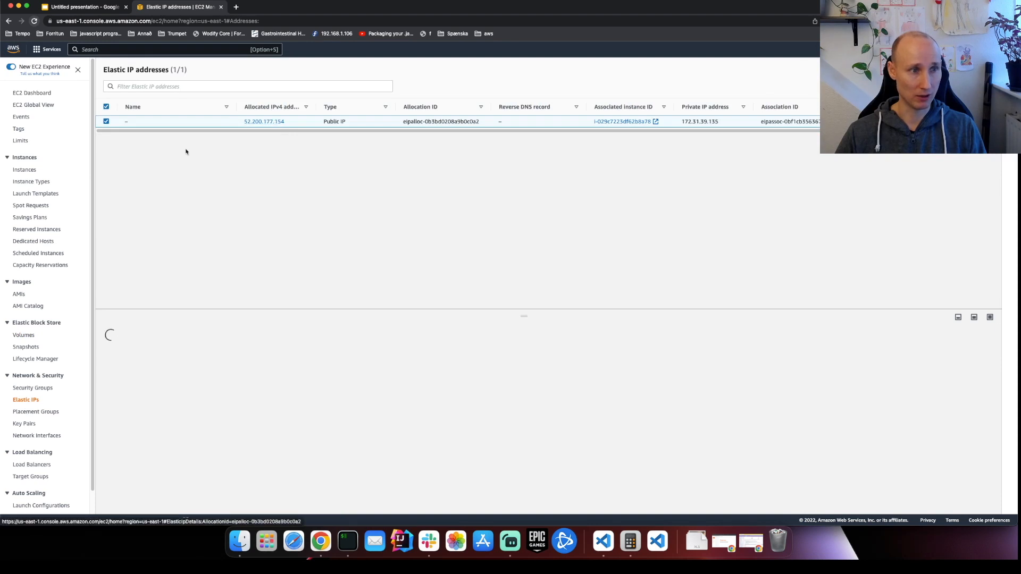
left_click(24, 170)
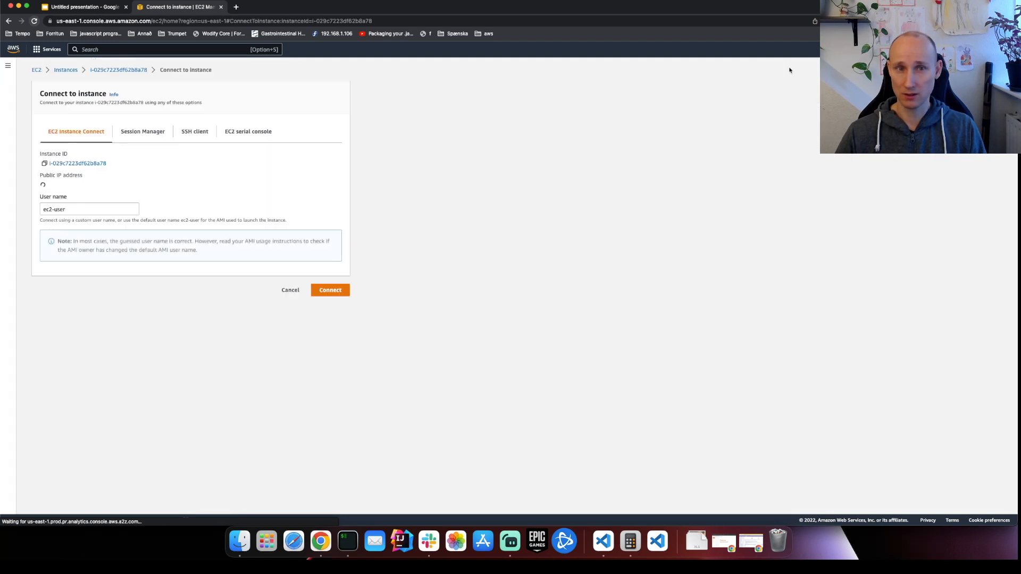
In an instance shell, confirm four running containers and MongoDB files under /data.
left_click(330, 290)
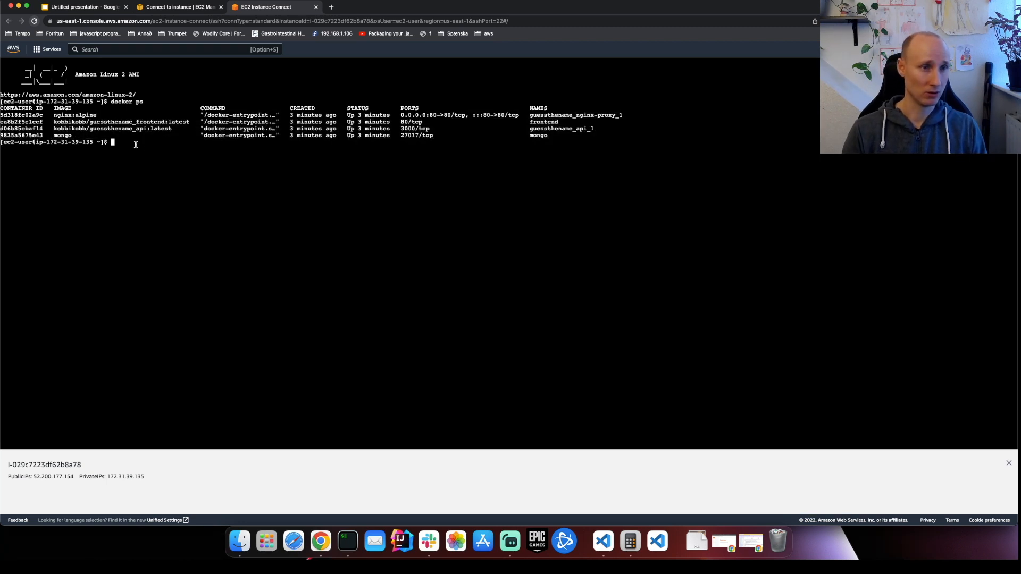
type("52.200.177.154")
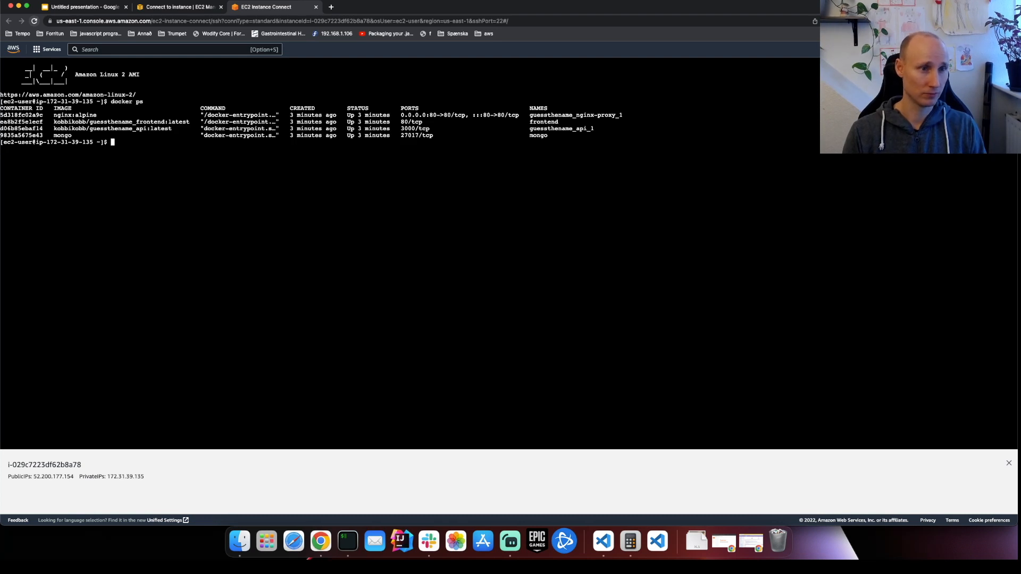
type("lsbl")
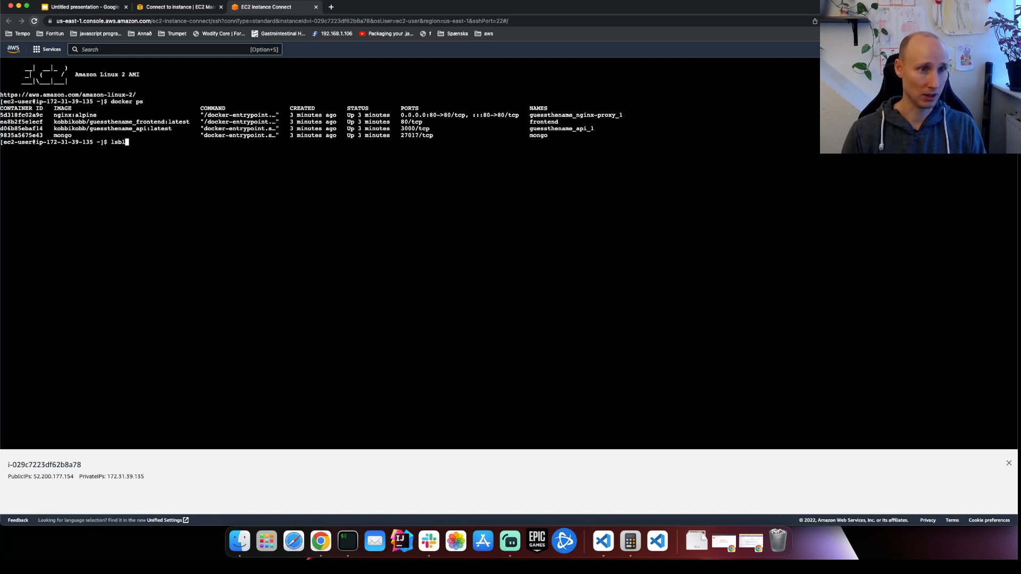
key("Enter")
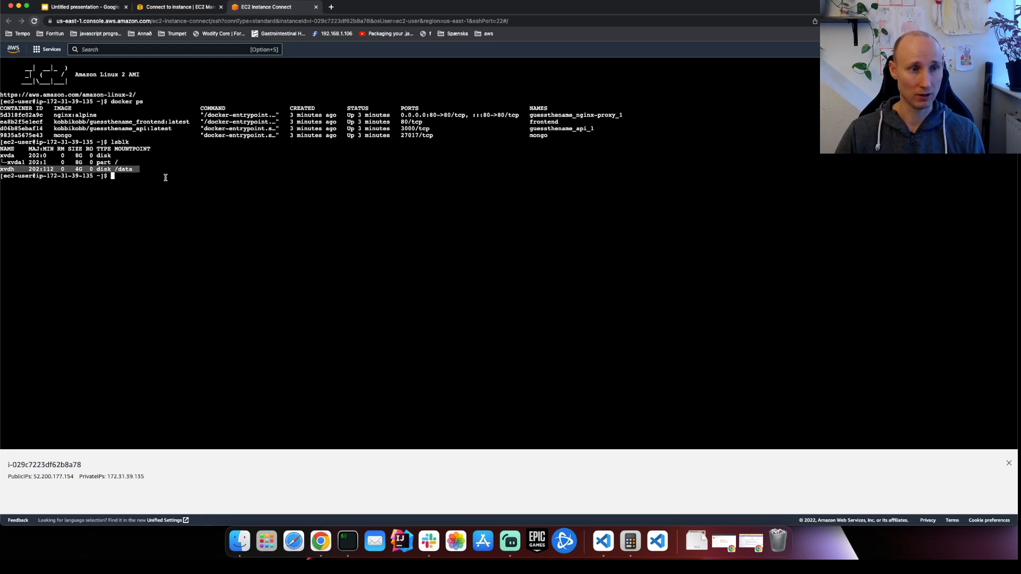
type("cd /data")
type("ls")
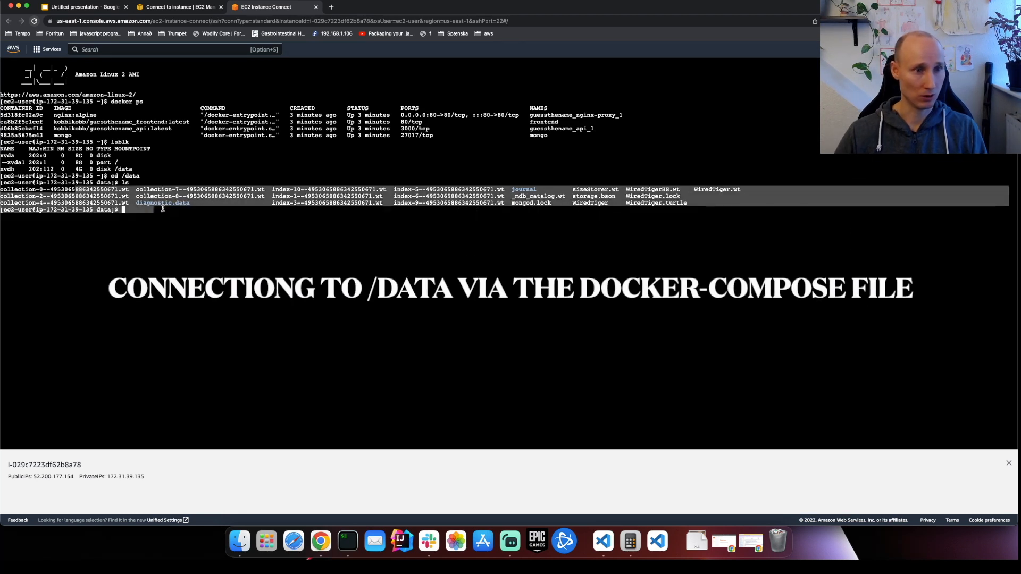
type("cd")
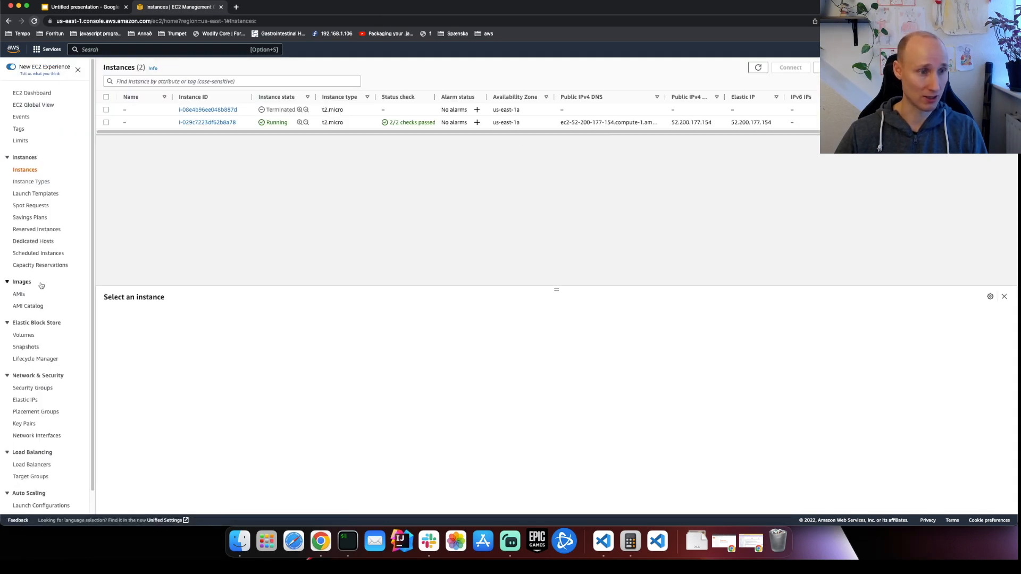
mouse_move(23, 335)
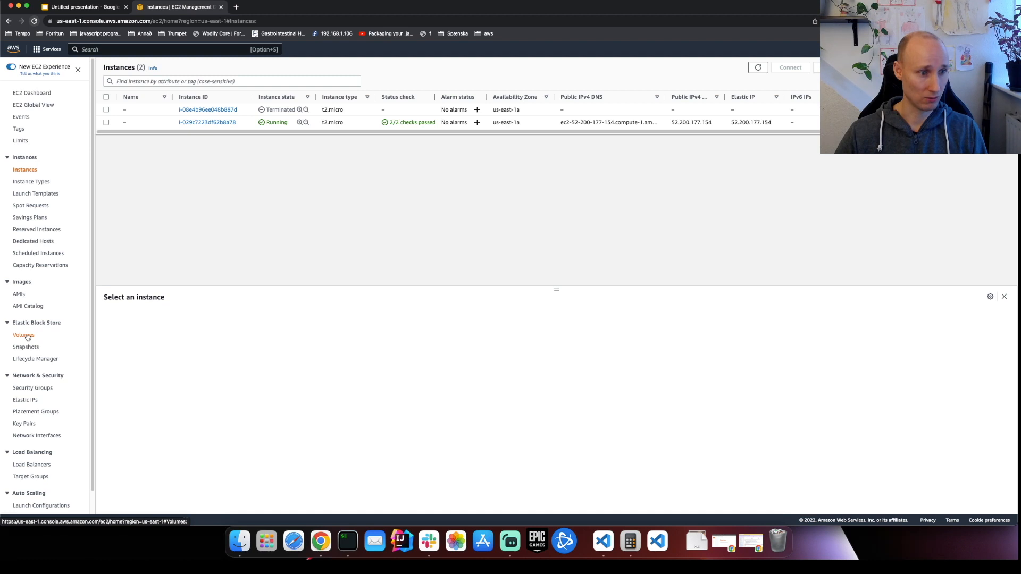
Load the Guess the name app at the Elastic IP address, then return to EC2.
left_click(25, 400)
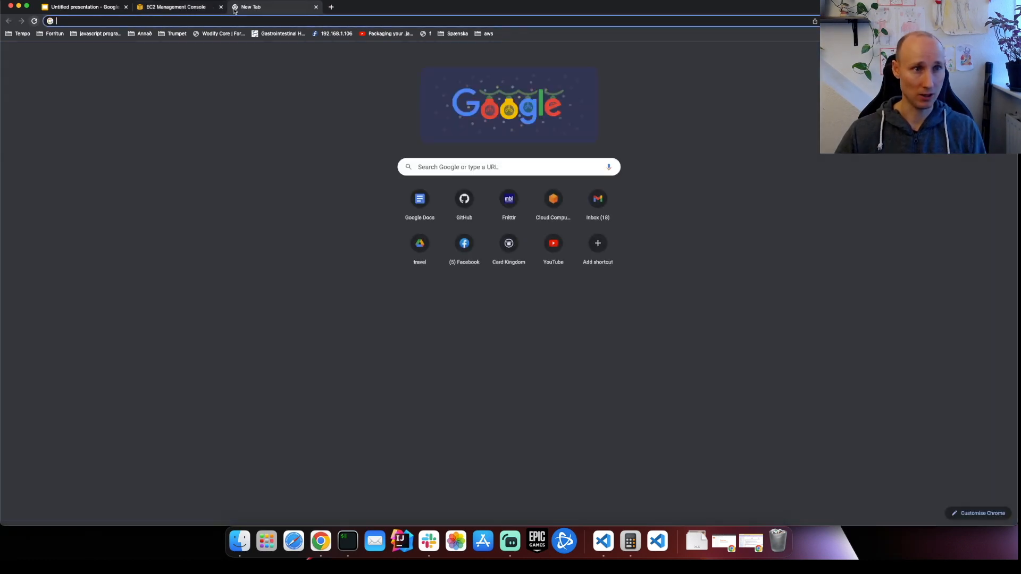
type("ht")
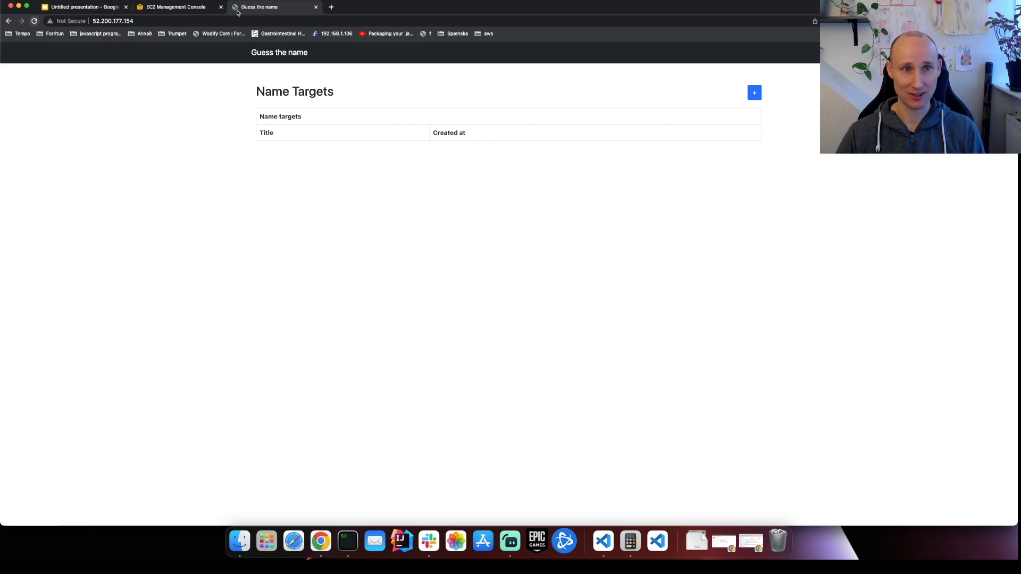
left_click(178, 7)
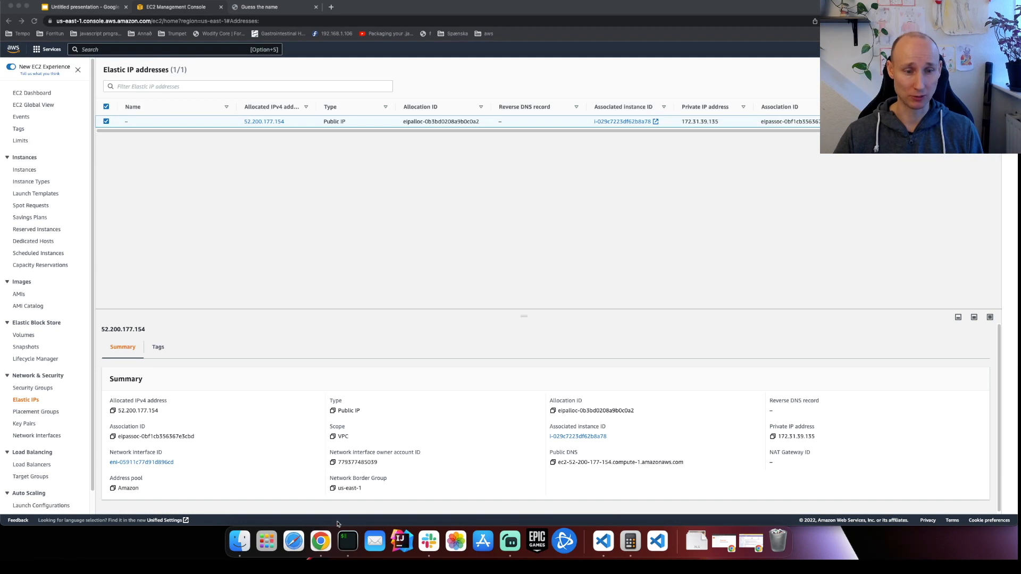
Run ./delete-stack.sh in the terminal, then search the console for CloudFormation.
left_click(347, 541)
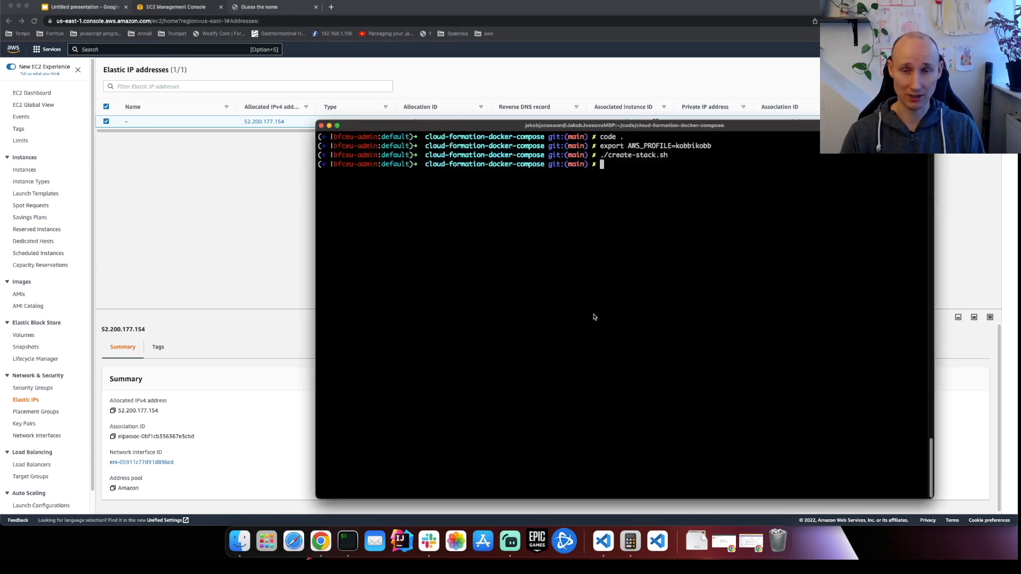
type("./create-st")
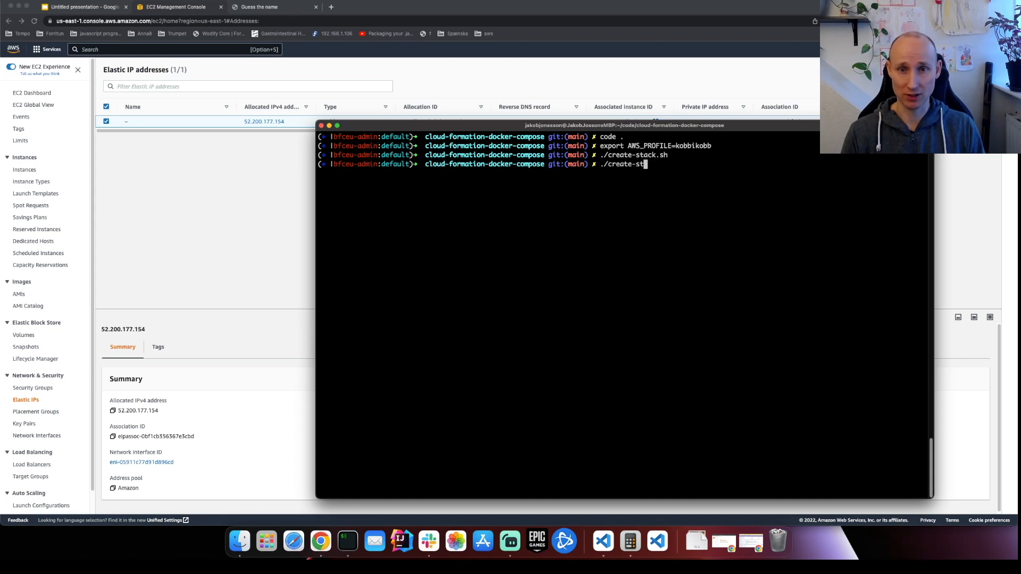
type("./delete-stack.sh")
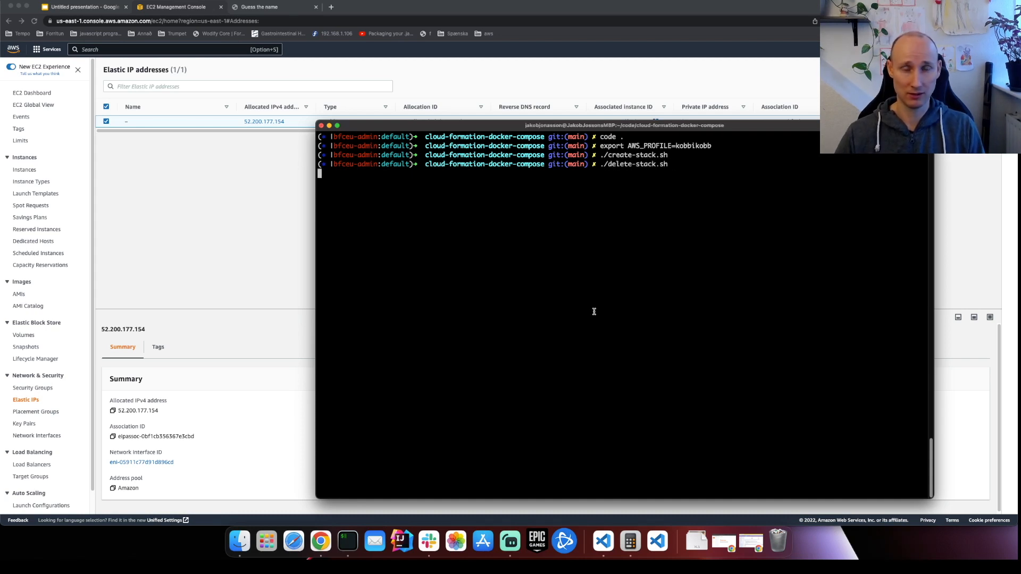
type("Cloud formation")
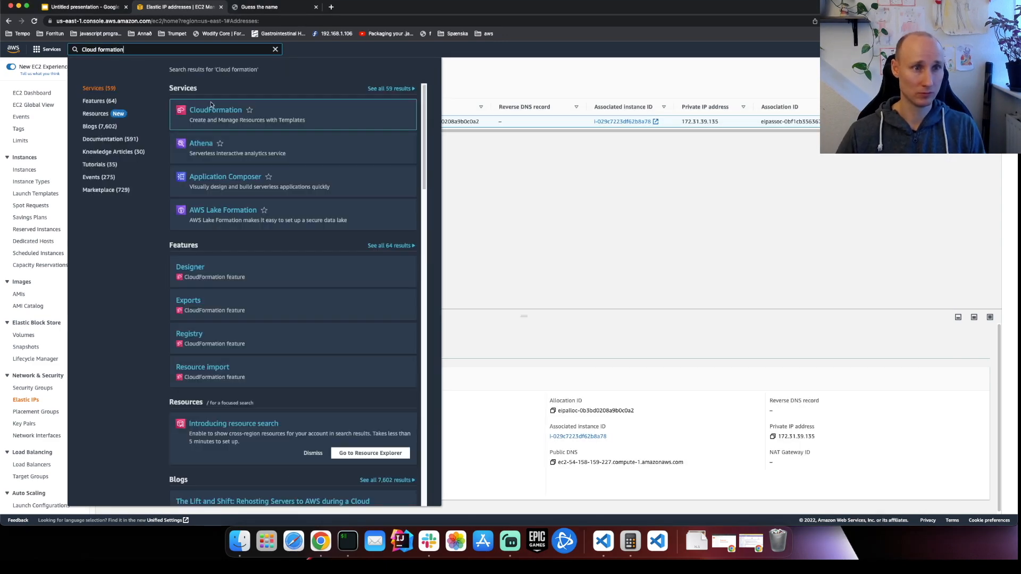
Confirm ec2-docker-compose shows DELETE_IN_PROGRESS, then show the thank-you slide.
left_click(215, 109)
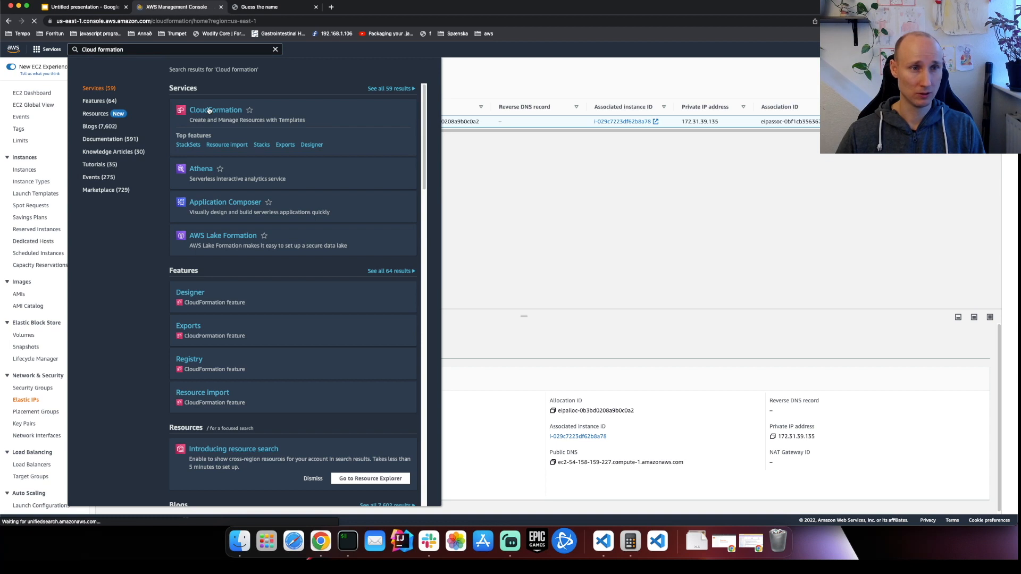
left_click(216, 110)
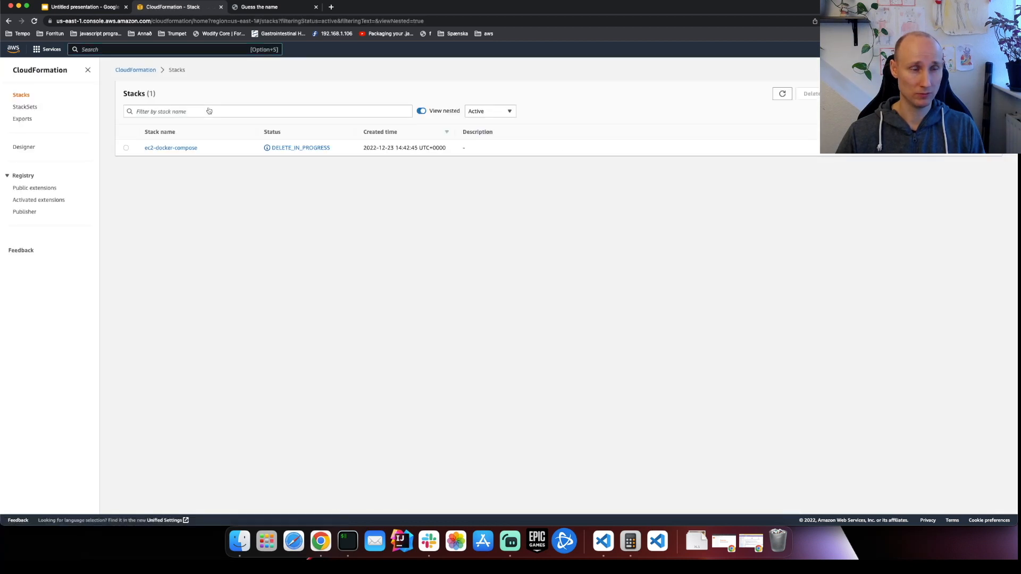
mouse_move(278, 143)
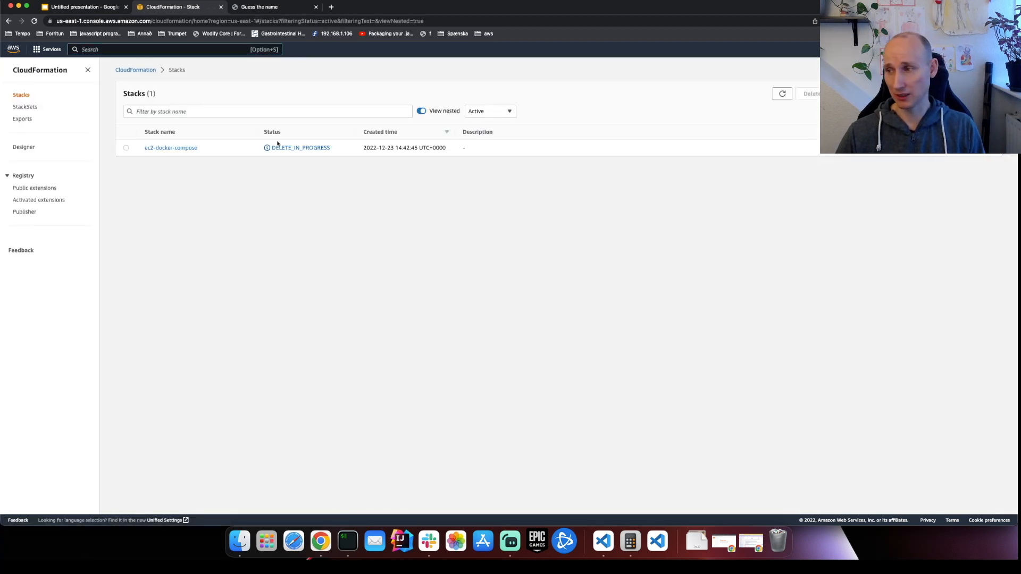
double_click(299, 148)
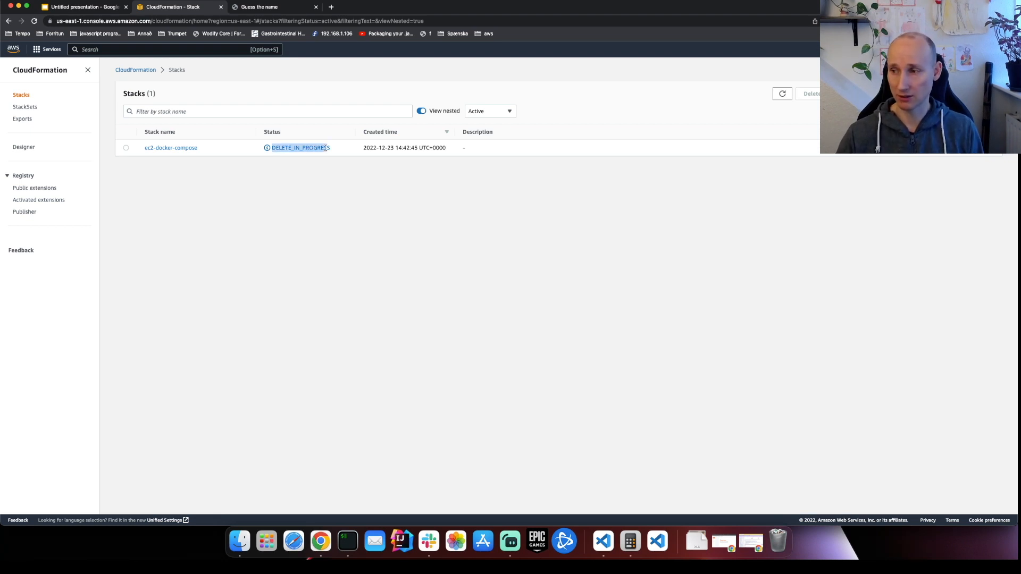
left_click(78, 9)
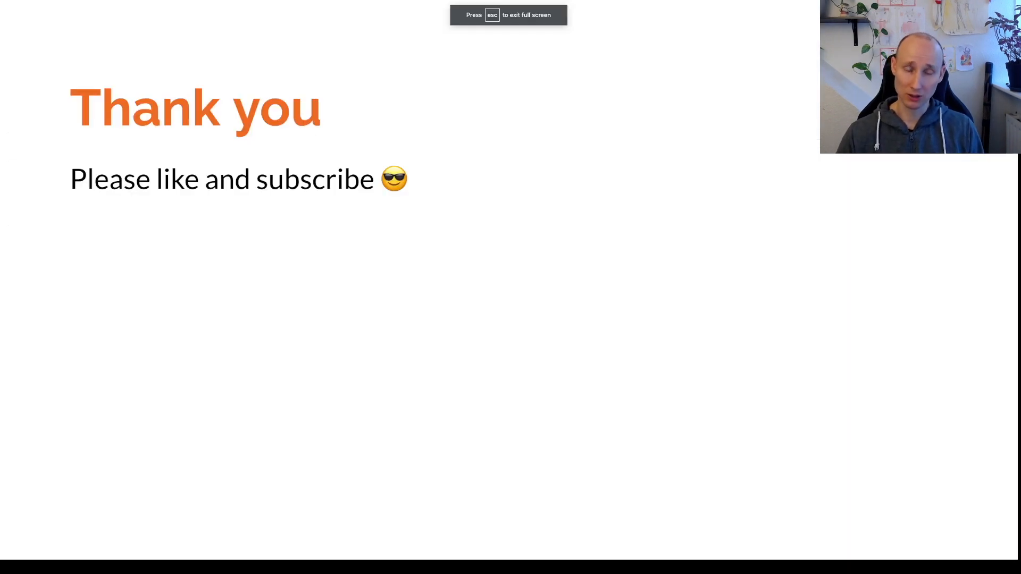